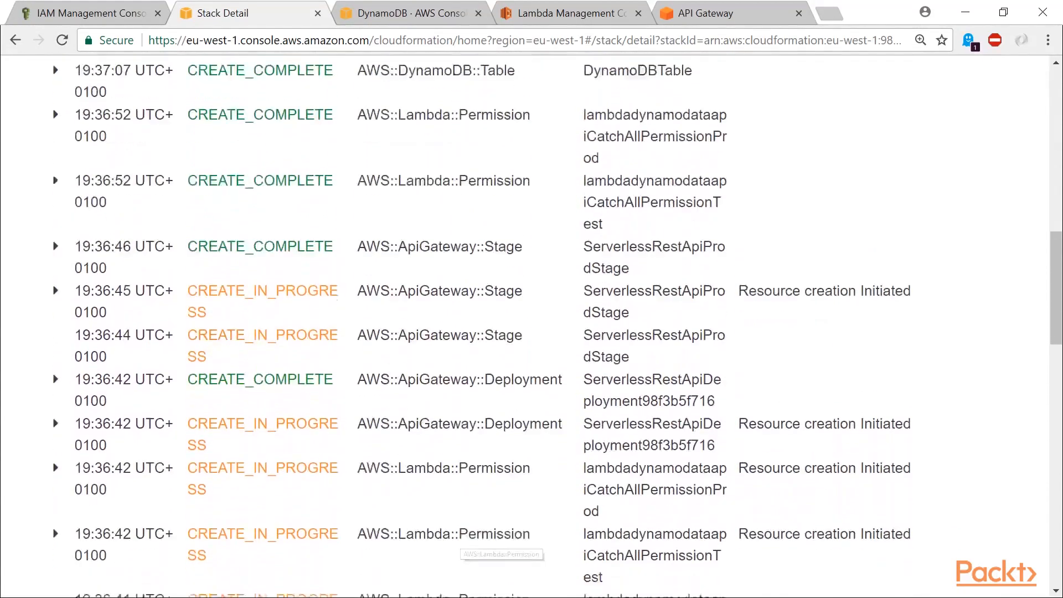
Step: Add a POST method to /user-comments integrated with an AWS Service
{"action": "scroll", "scroll_direction": "down", "scroll_amount": 3}
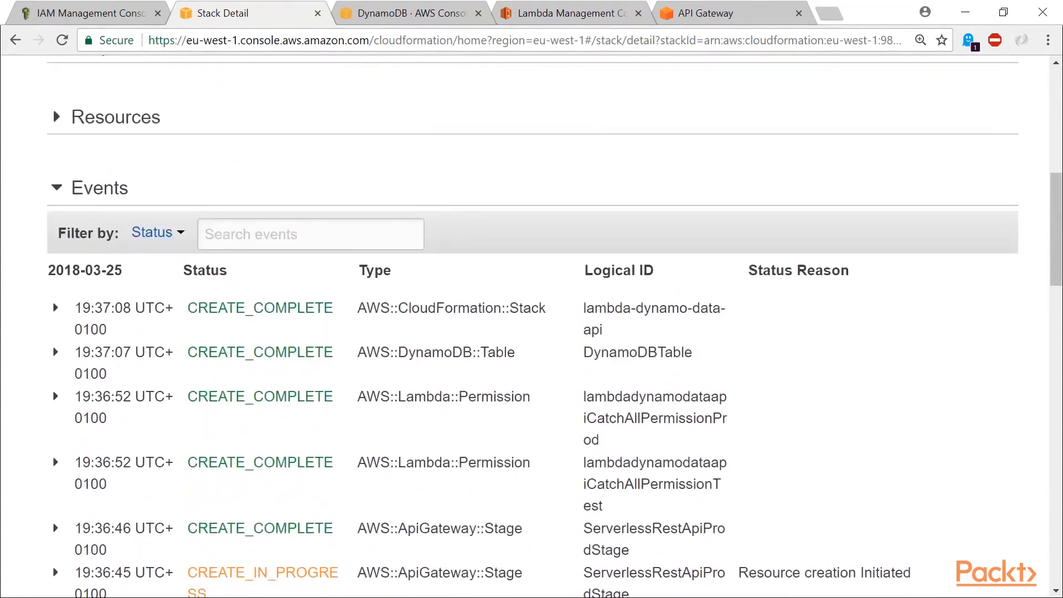
{"action": "left_click", "coordinate": [408, 13]}
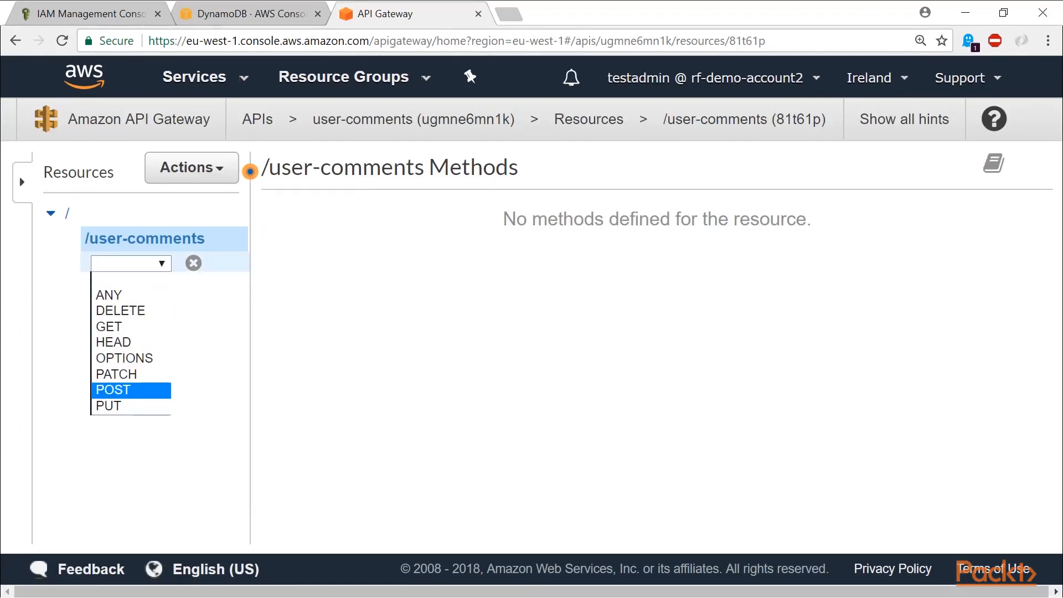
{"action": "left_click", "coordinate": [113, 388]}
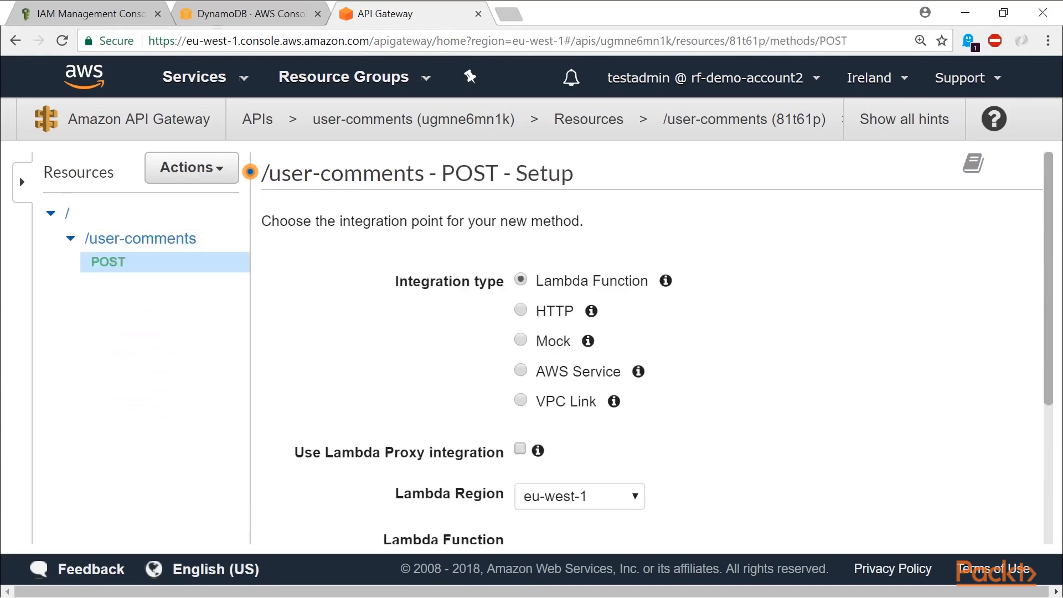
{"action": "scroll", "scroll_direction": "down", "scroll_amount": 3}
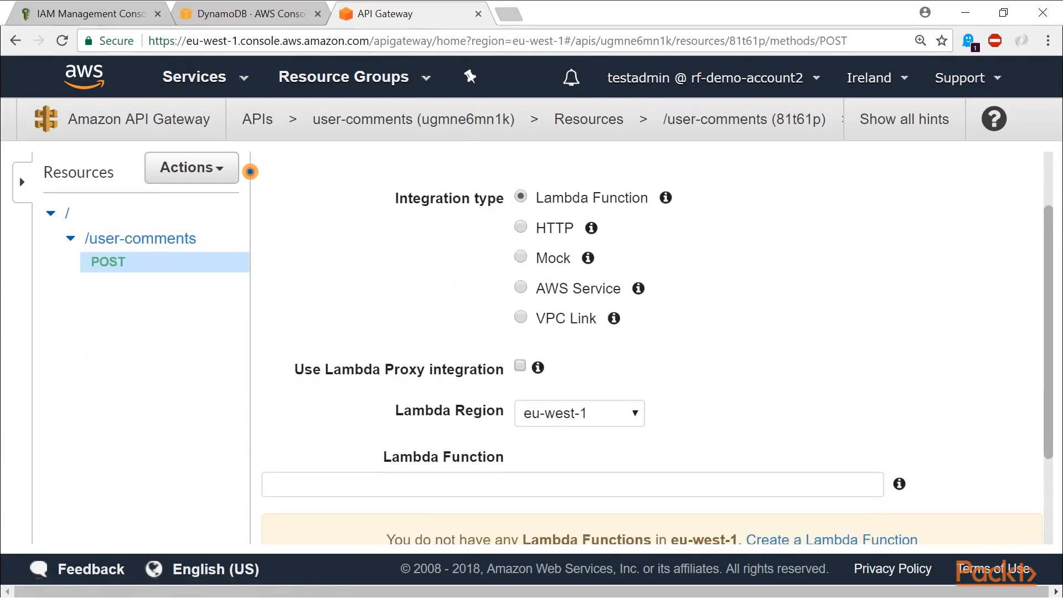
{"action": "left_click", "coordinate": [520, 288]}
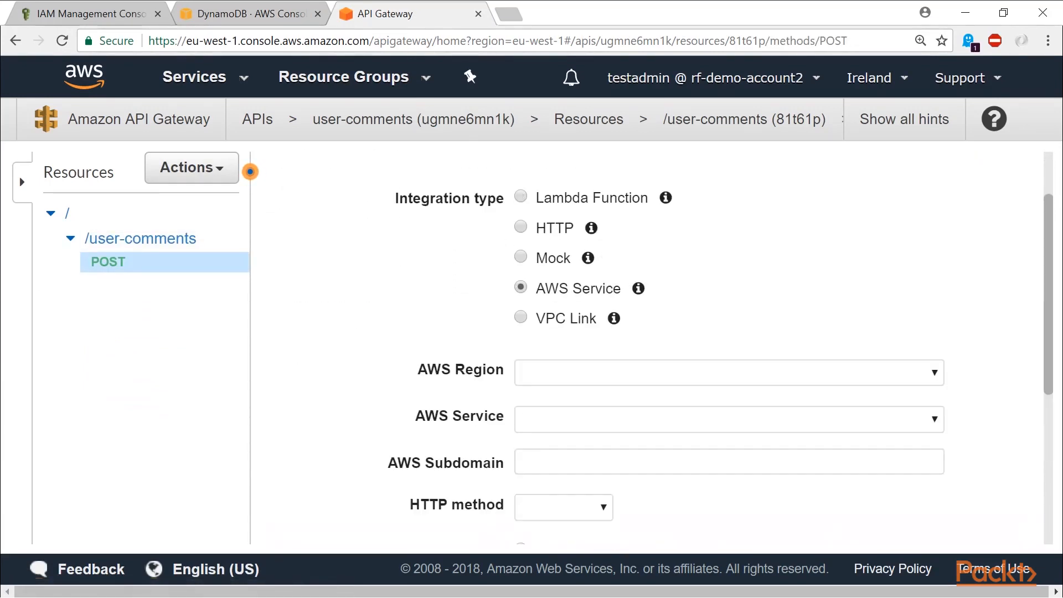
Step: Set the integration region to eu-west-1 and browse the AWS Service list
{"action": "left_click", "coordinate": [729, 372]}
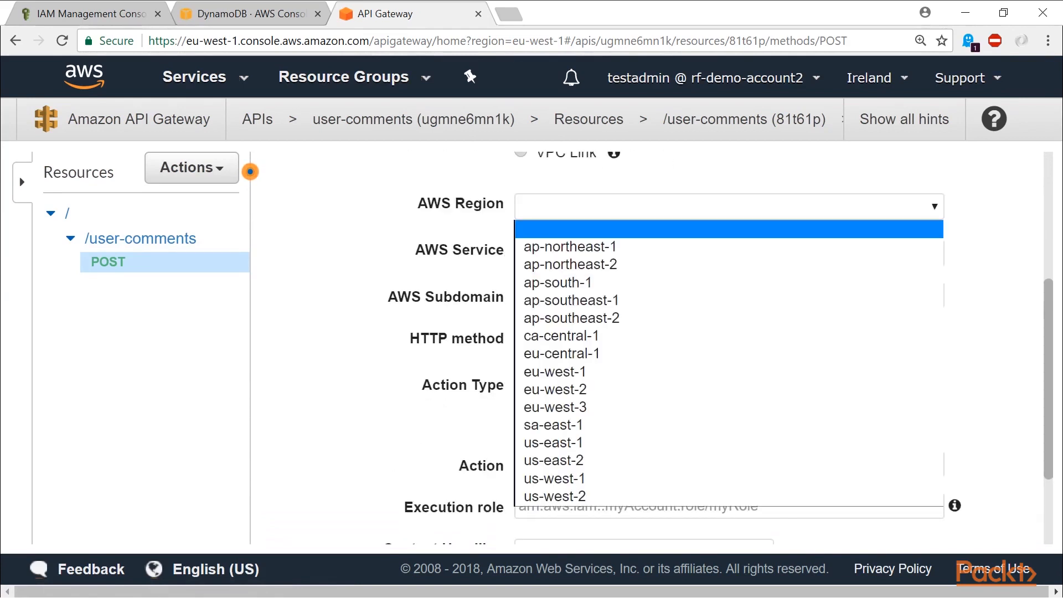
{"action": "left_click", "coordinate": [555, 372]}
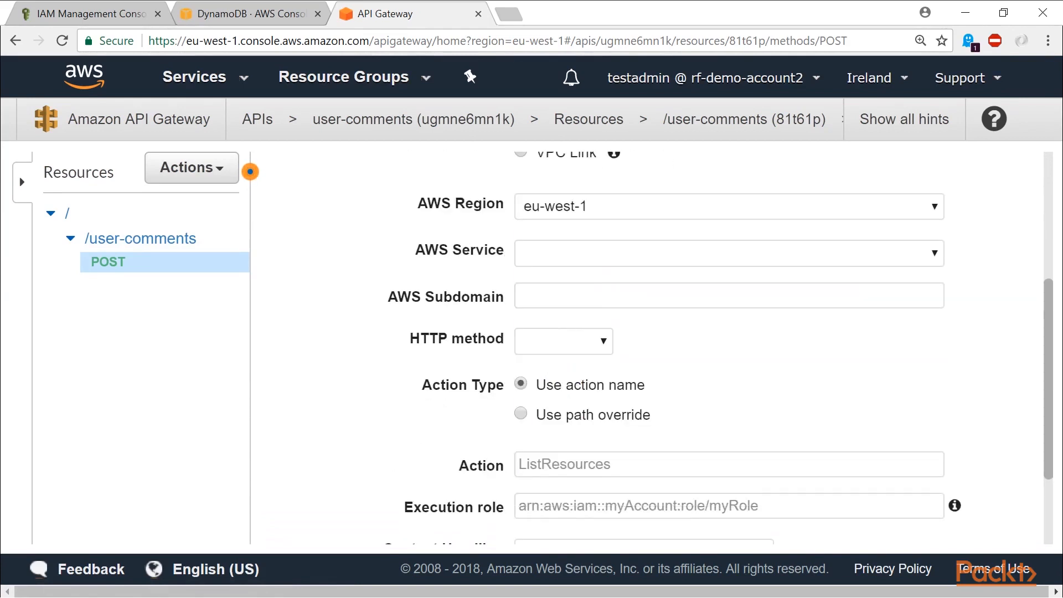
{"action": "left_click", "coordinate": [727, 252]}
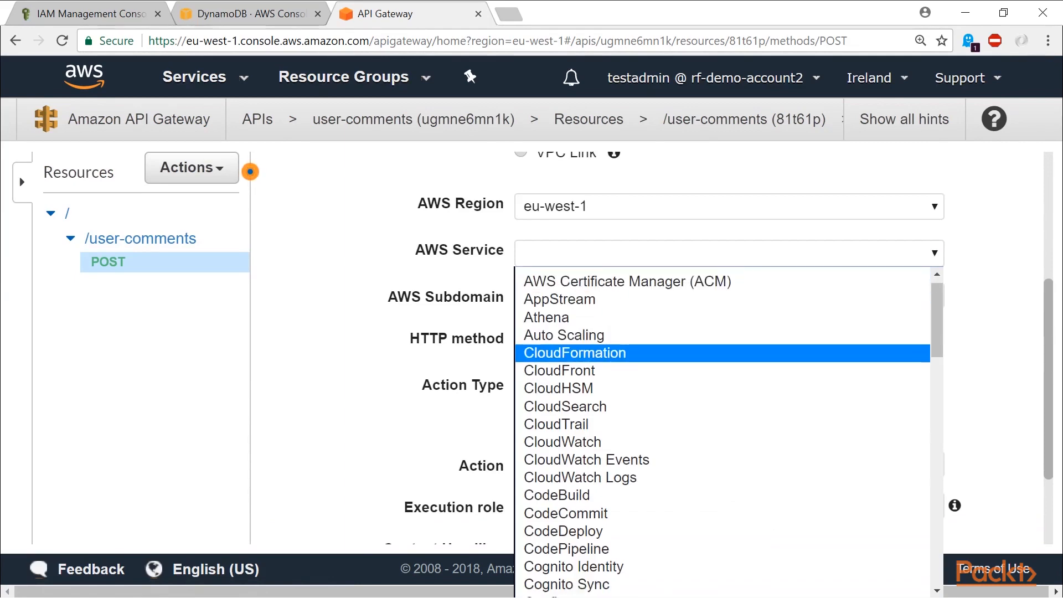
{"action": "scroll", "scroll_direction": "down", "scroll_amount": 3}
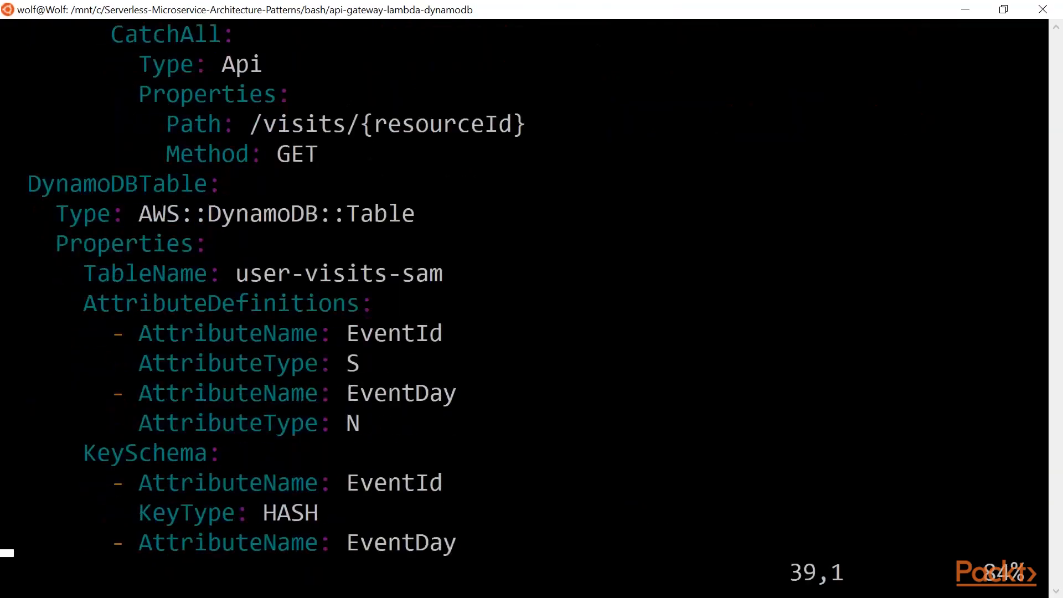
{"action": "scroll", "scroll_direction": "down", "scroll_amount": 3}
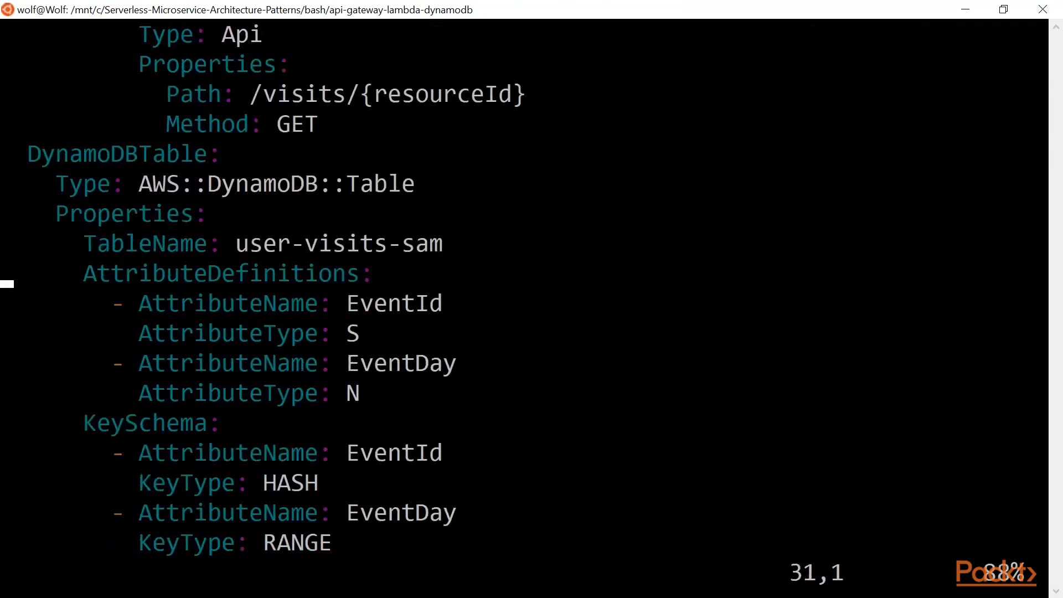
{"action": "key", "text": "Up"}
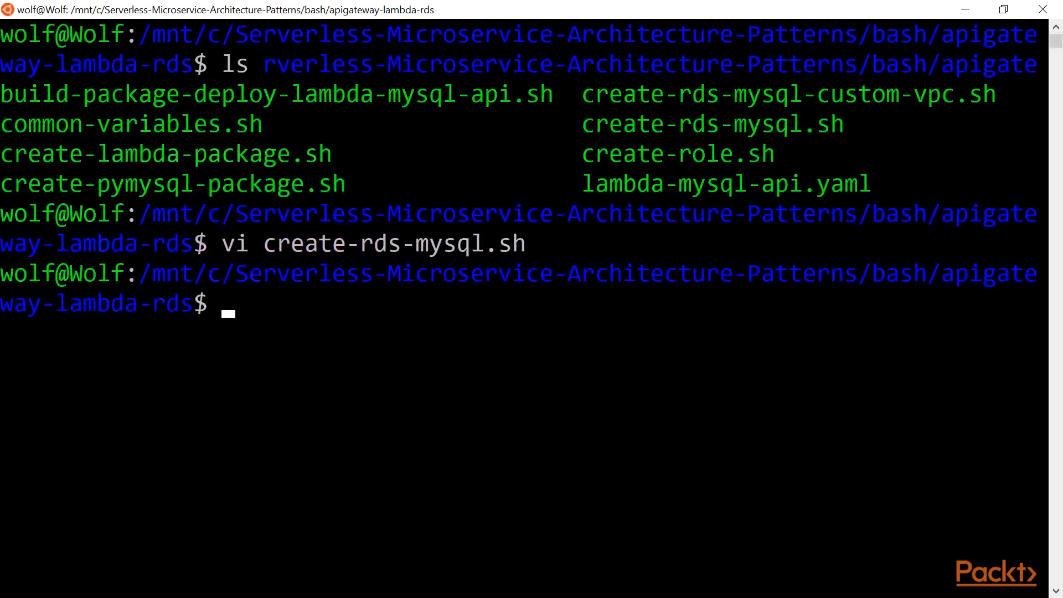
Step: View create-role.sh in vi down to the attach-role-policy command
{"action": "type", "text": "vi"}
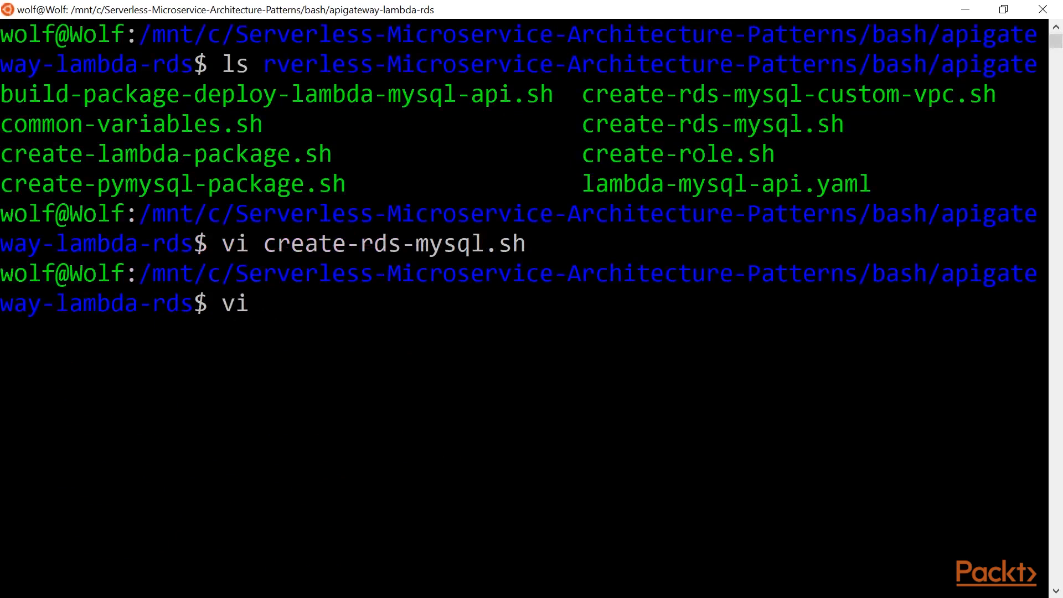
{"action": "type", "text": "c"}
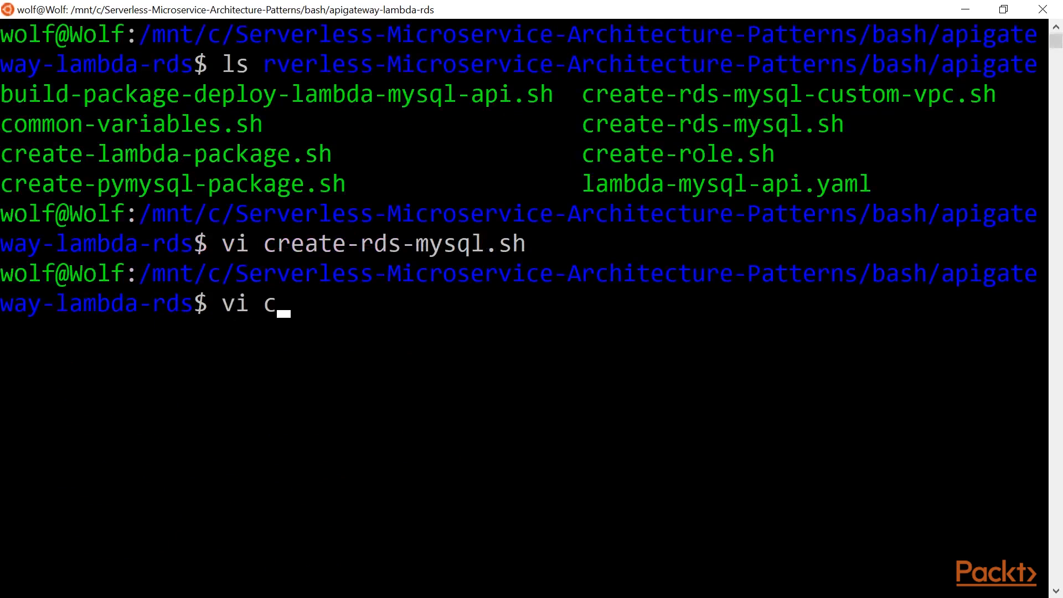
{"action": "type", "text": "reate-r"}
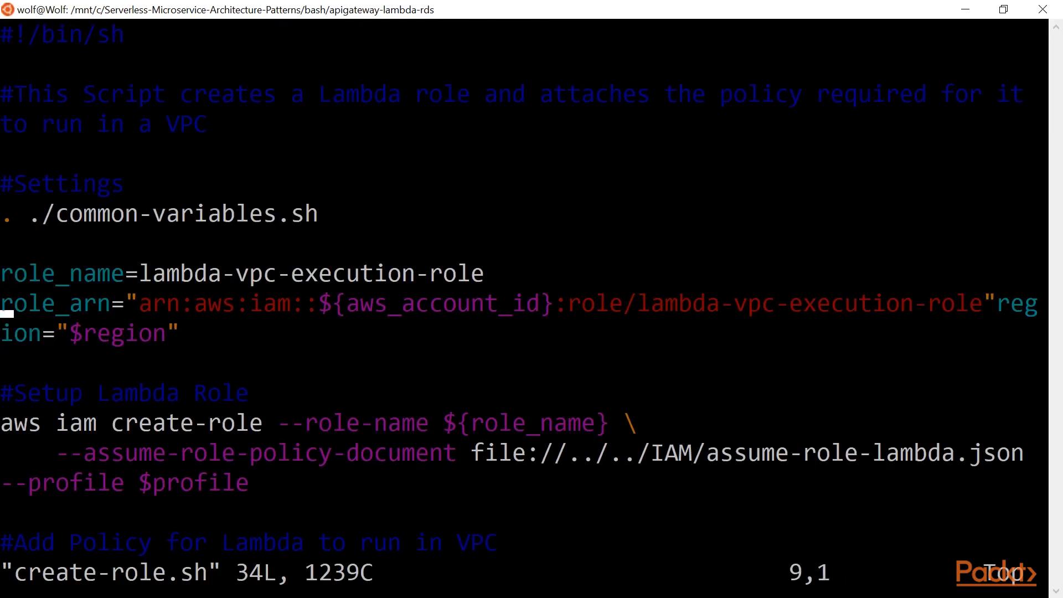
{"action": "scroll", "scroll_direction": "down", "scroll_amount": 3}
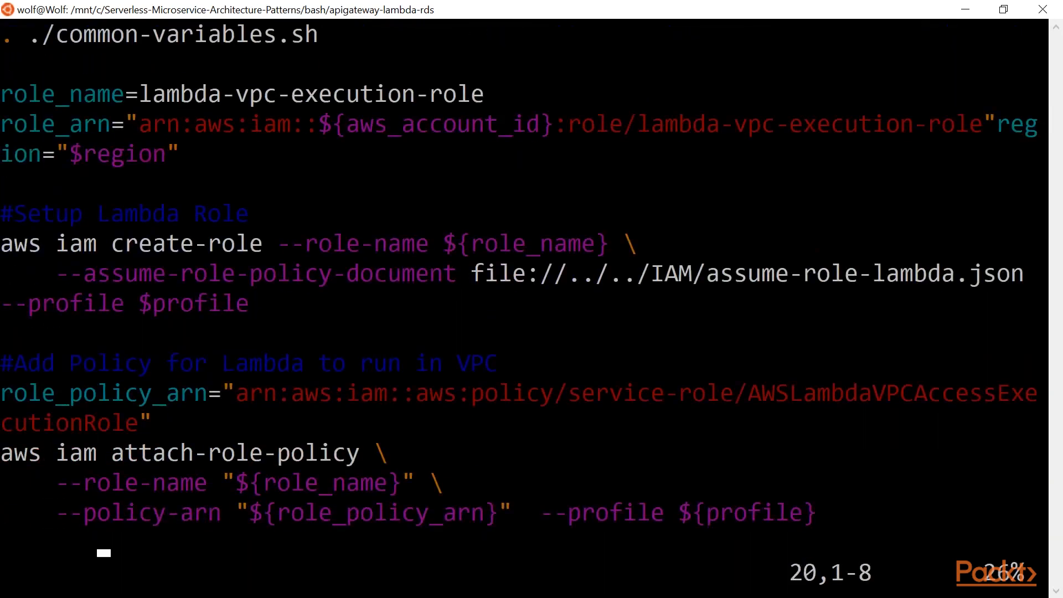
{"action": "scroll", "scroll_direction": "down", "scroll_amount": 3}
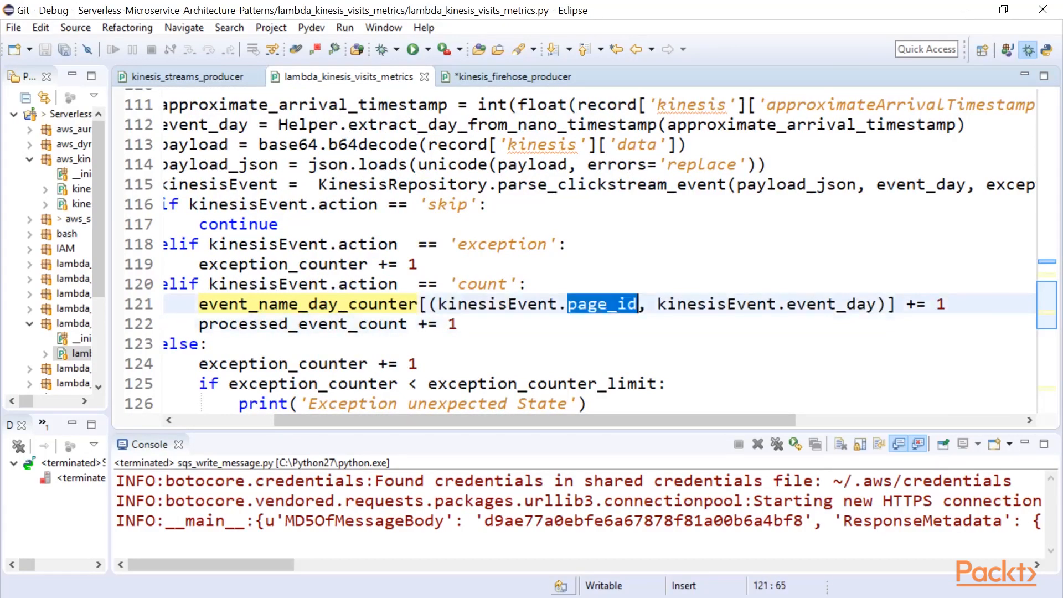
Step: Highlight page_id, event_count and the put_cloudwatch_metric function in the Lambda code
{"action": "double_click", "coordinate": [829, 303]}
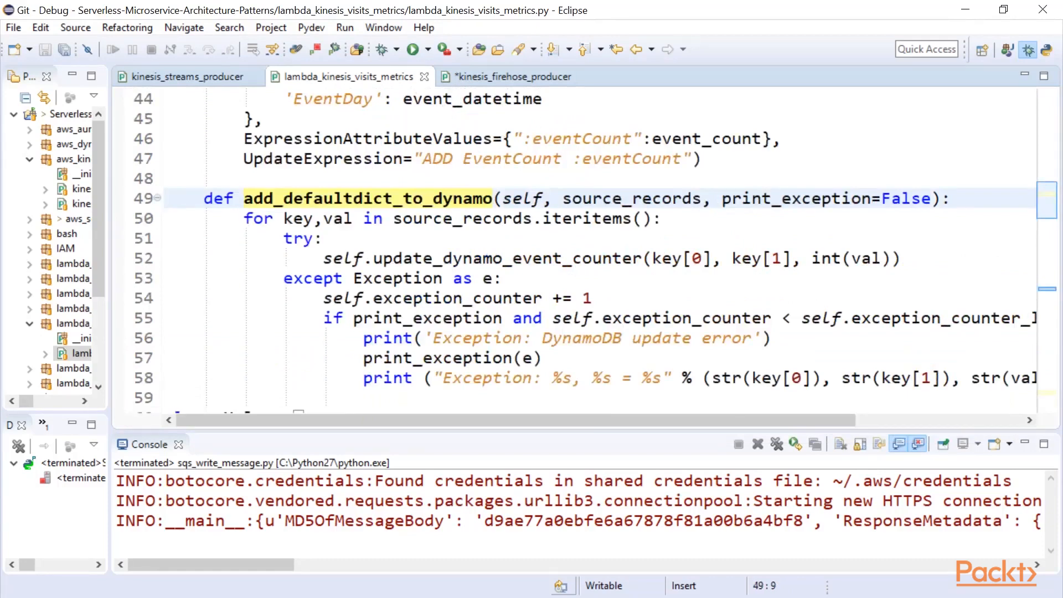
{"action": "scroll", "scroll_direction": "down", "scroll_amount": 3}
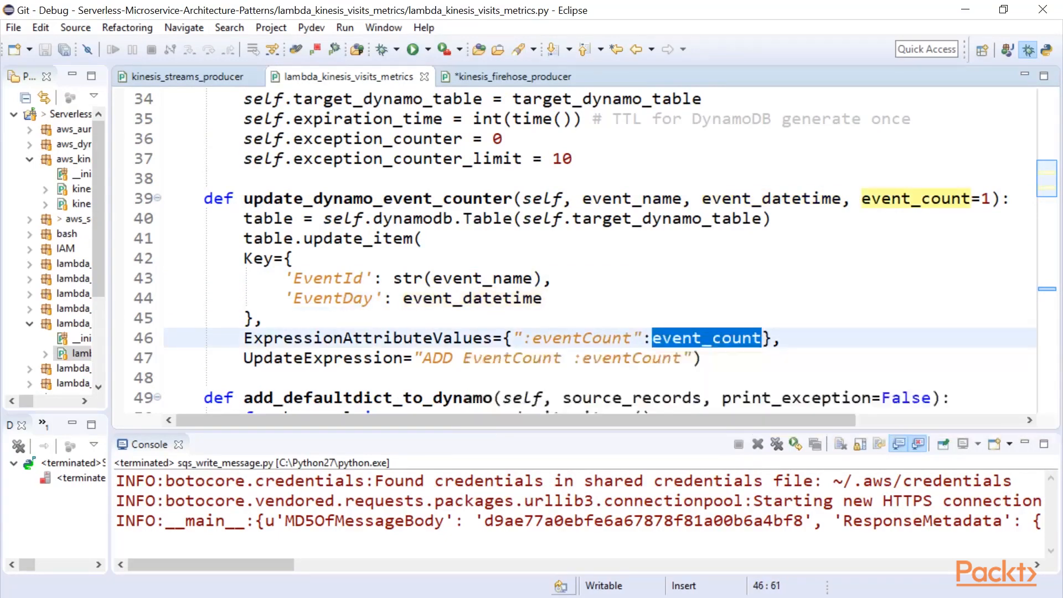
{"action": "double_click", "coordinate": [322, 357]}
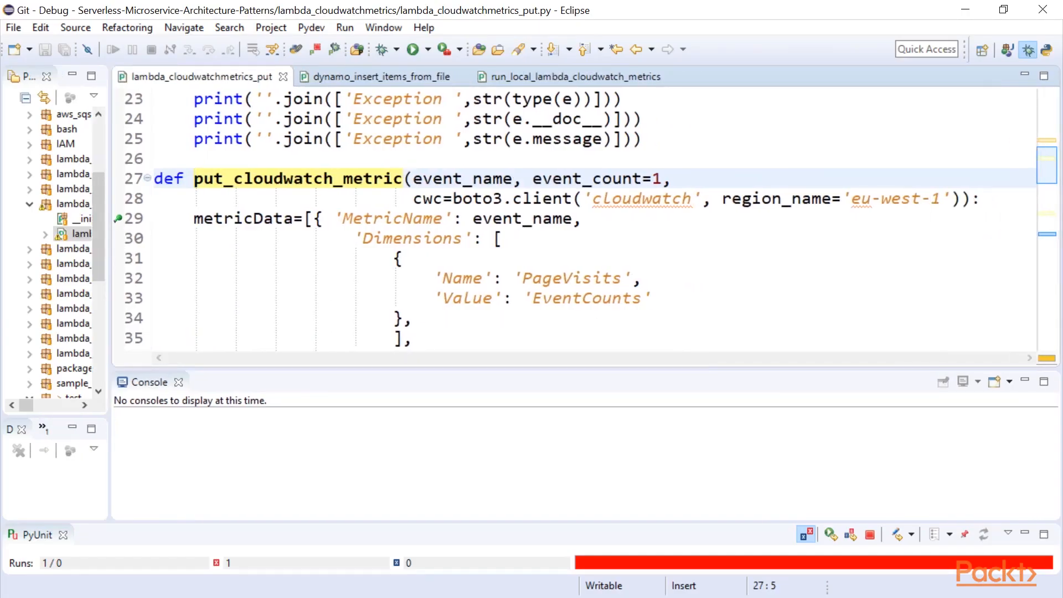
{"action": "double_click", "coordinate": [541, 198]}
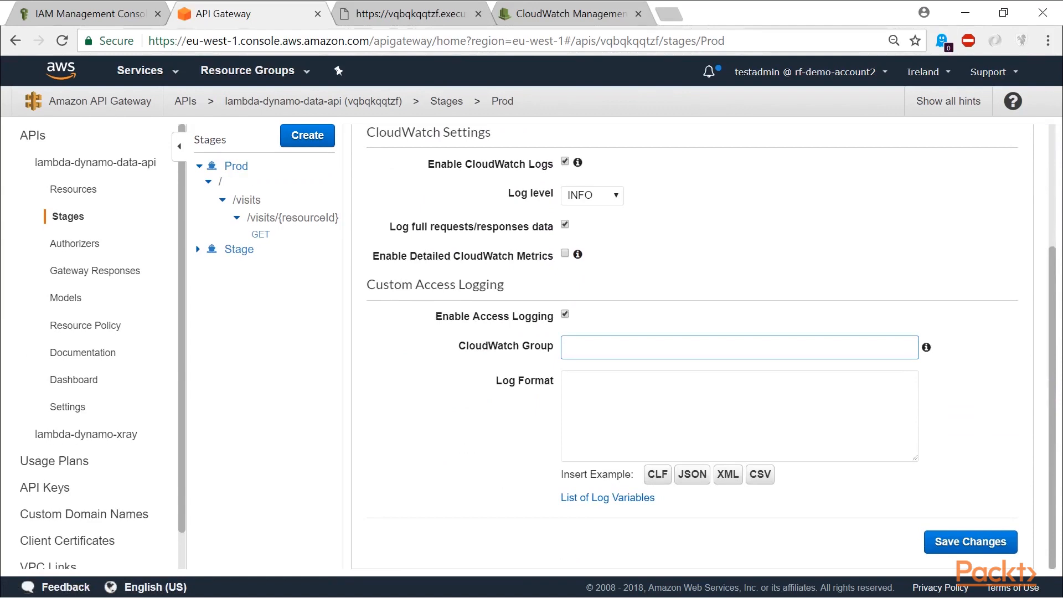
Step: View the X-Ray service map and the list of recorded traces
{"action": "left_click", "coordinate": [728, 14]}
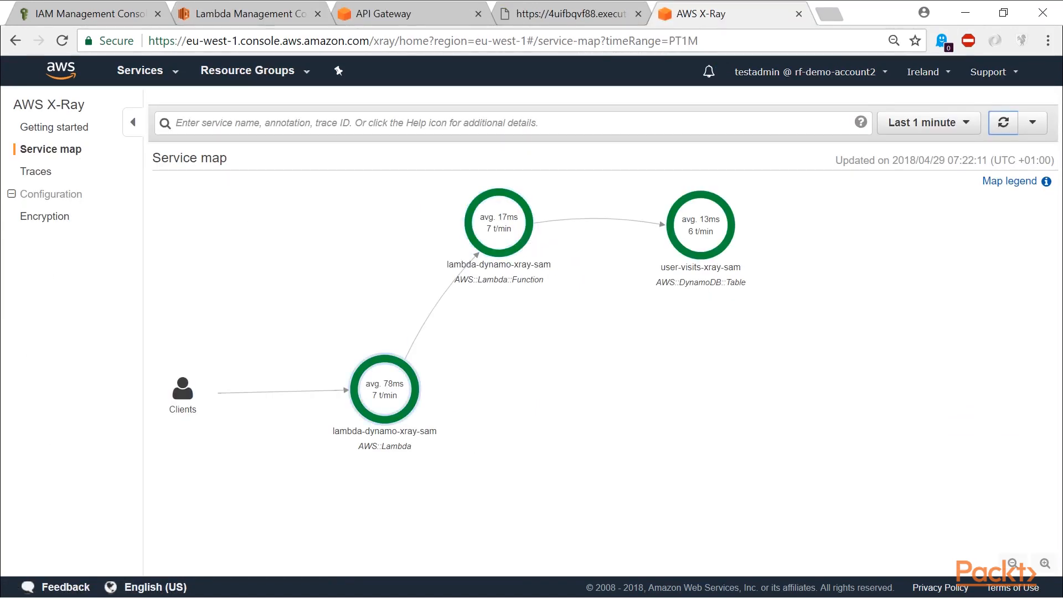
{"action": "mouse_move", "coordinate": [700, 224]}
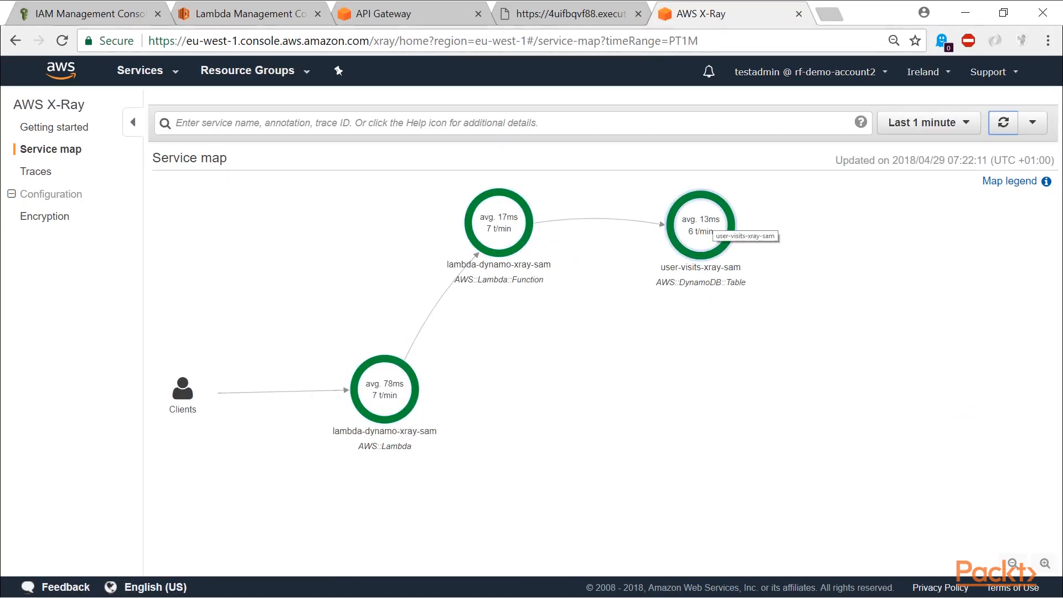
{"action": "left_click", "coordinate": [37, 170]}
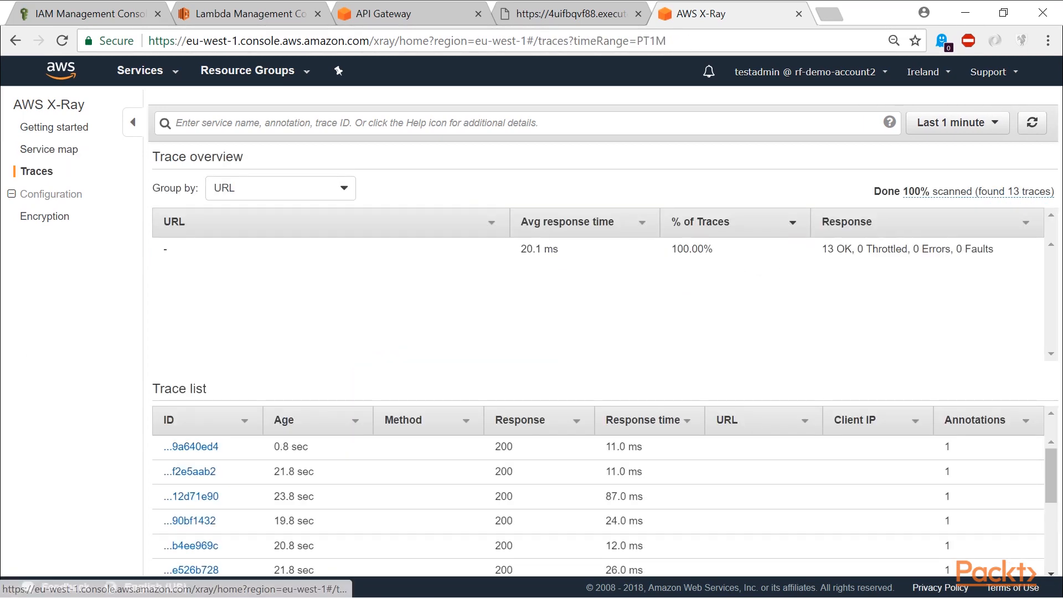
{"action": "left_click", "coordinate": [190, 446]}
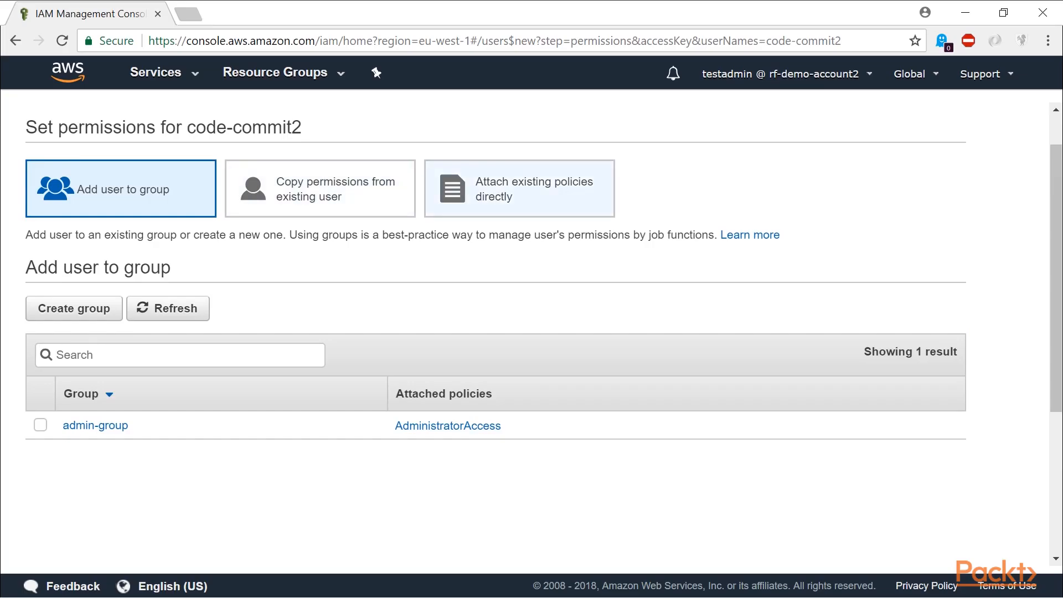
Step: Attach the existing AWSCodeCommitFullAccess policy directly to the new user
{"action": "left_click", "coordinate": [519, 188]}
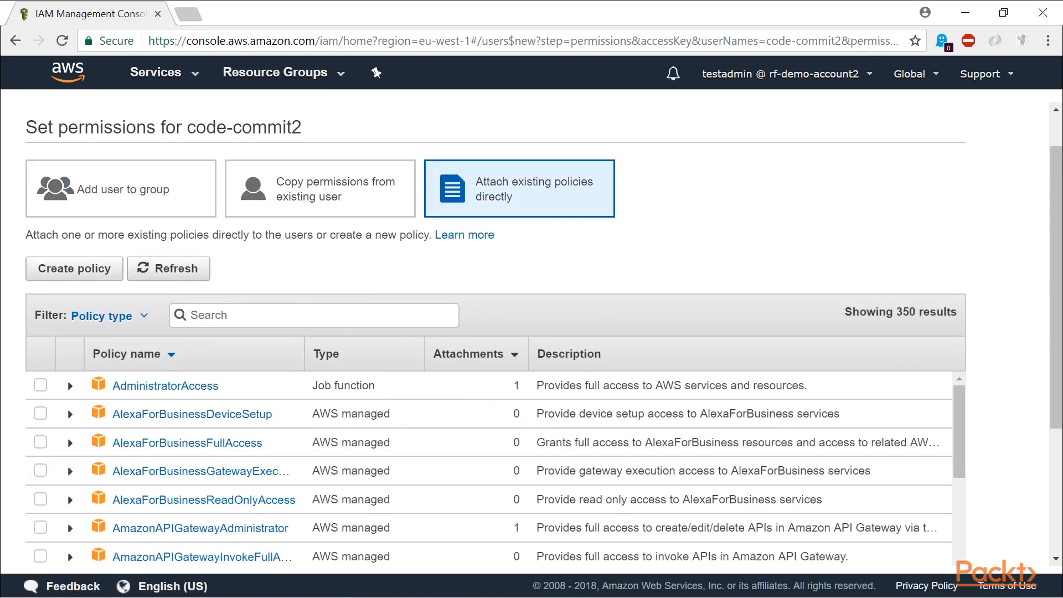
{"action": "type", "text": "codecom"}
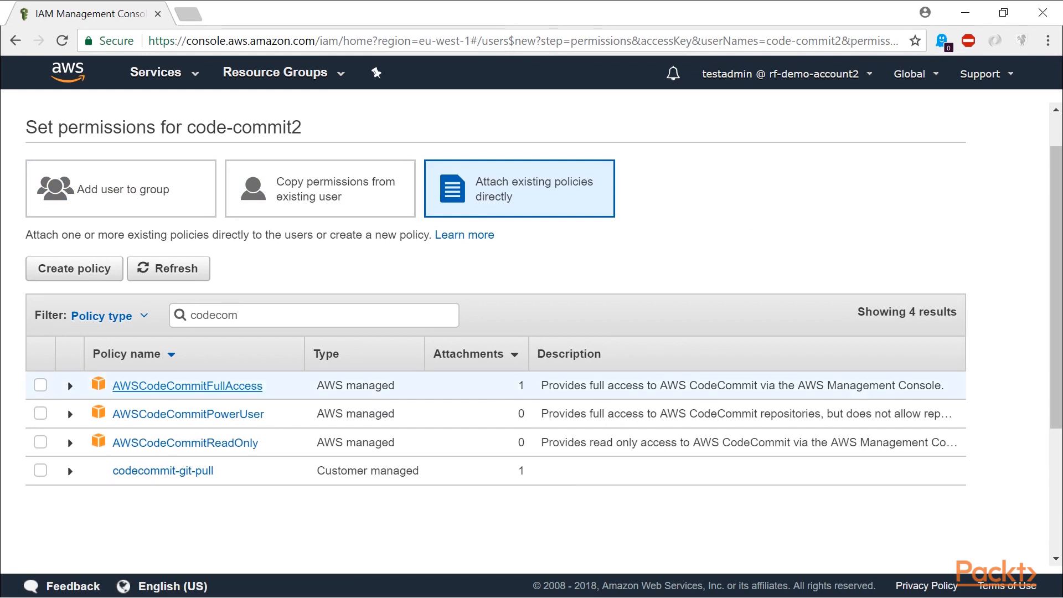
{"action": "left_click", "coordinate": [40, 384]}
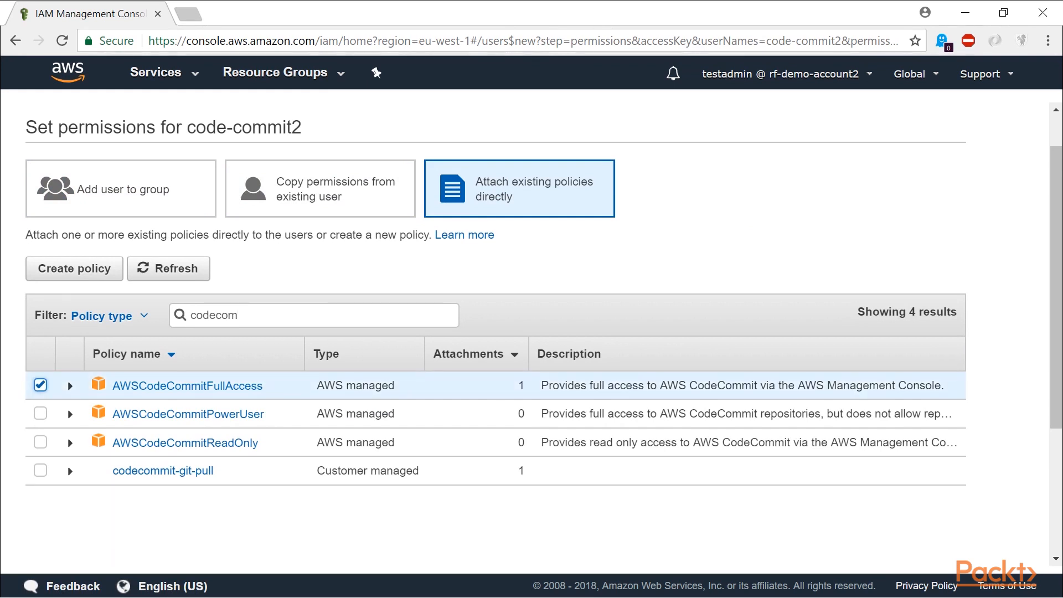
{"action": "scroll", "scroll_direction": "down", "scroll_amount": 3}
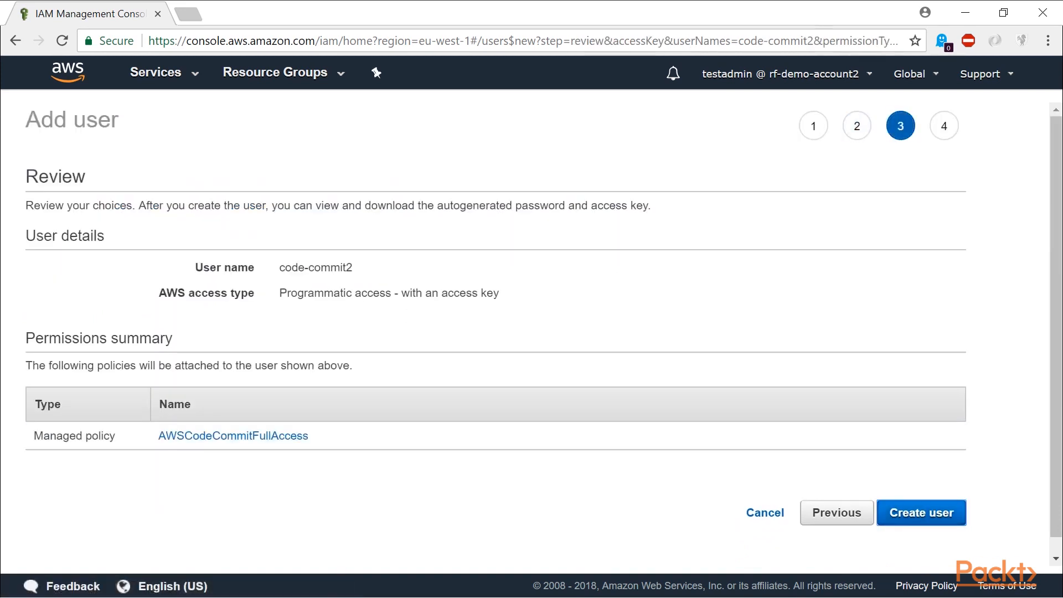
Step: Create the code-commit2 user and return to the IAM users list
{"action": "left_click", "coordinate": [920, 513]}
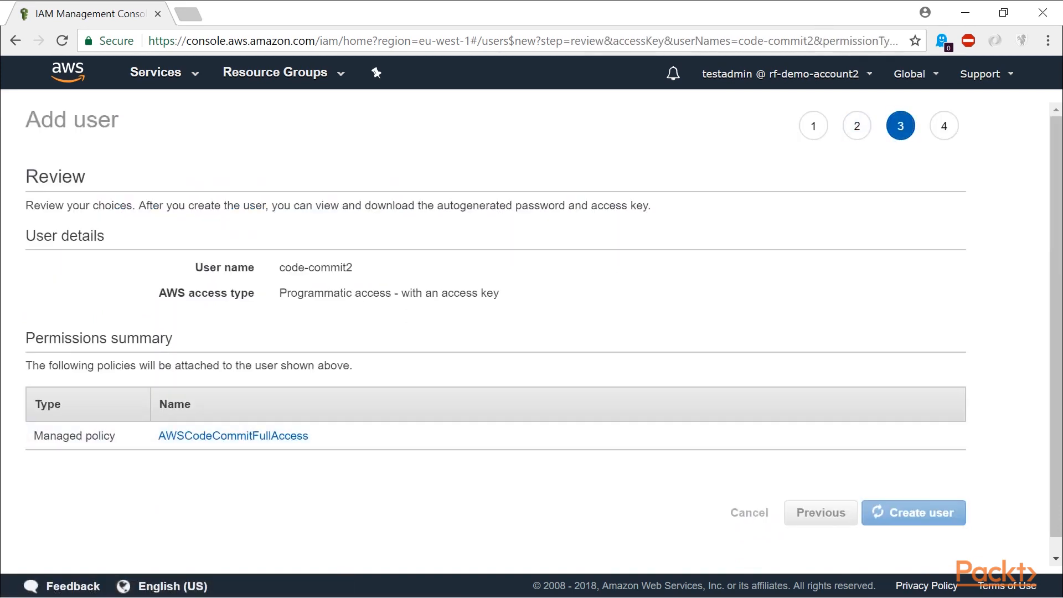
{"action": "left_click", "coordinate": [912, 512]}
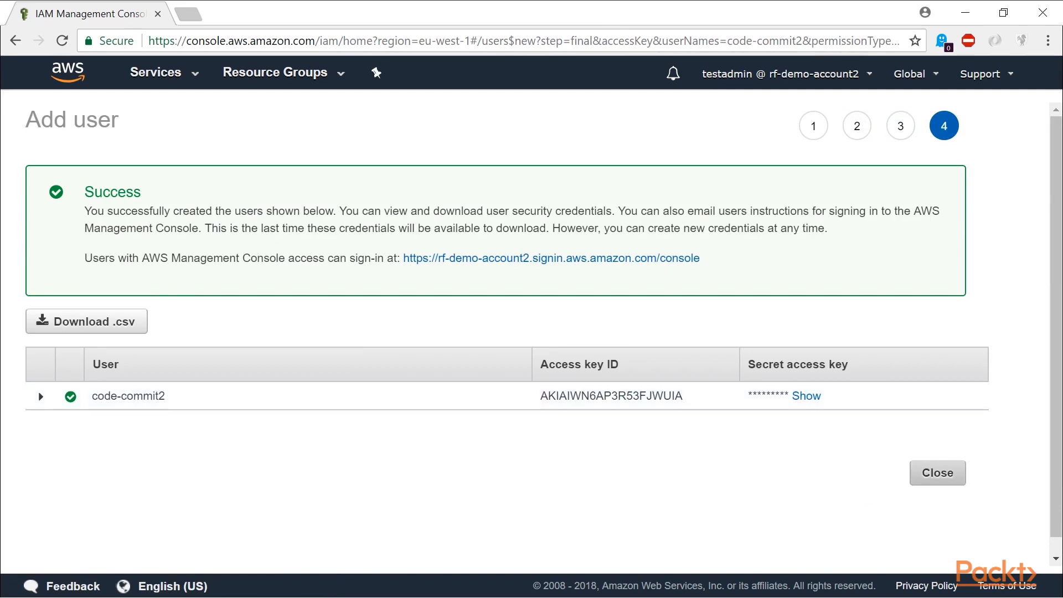
{"action": "left_click", "coordinate": [937, 473]}
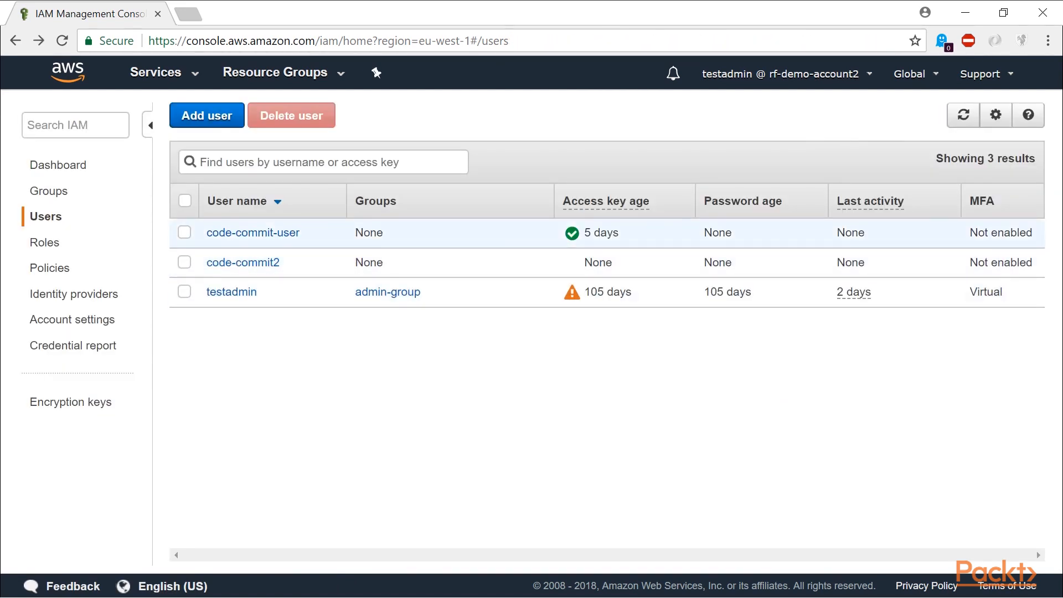
{"action": "left_click", "coordinate": [243, 13]}
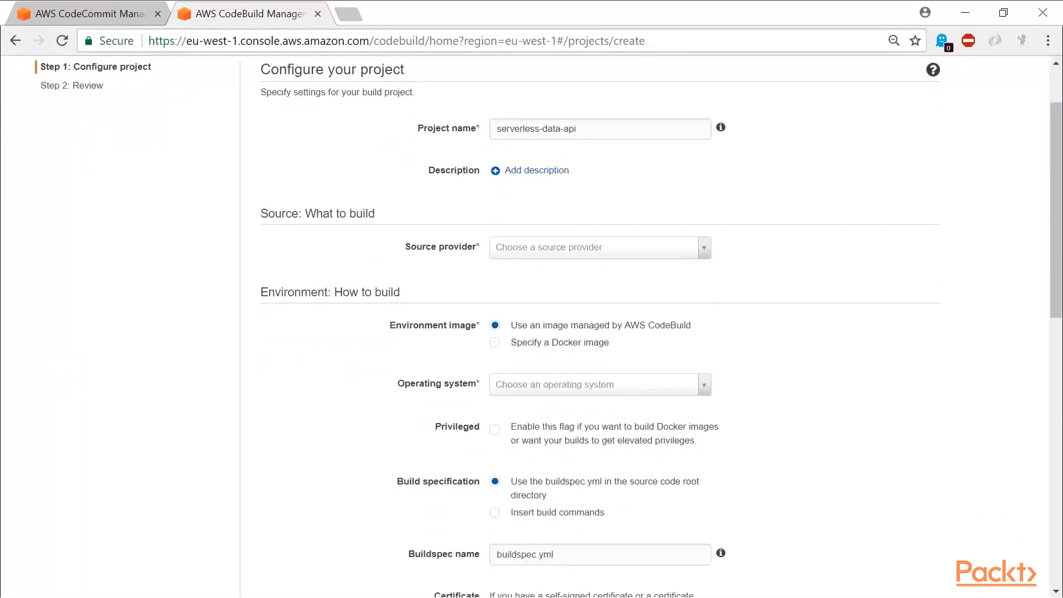
Step: Set the build project's source provider to AWS CodeCommit
{"action": "left_click", "coordinate": [599, 247]}
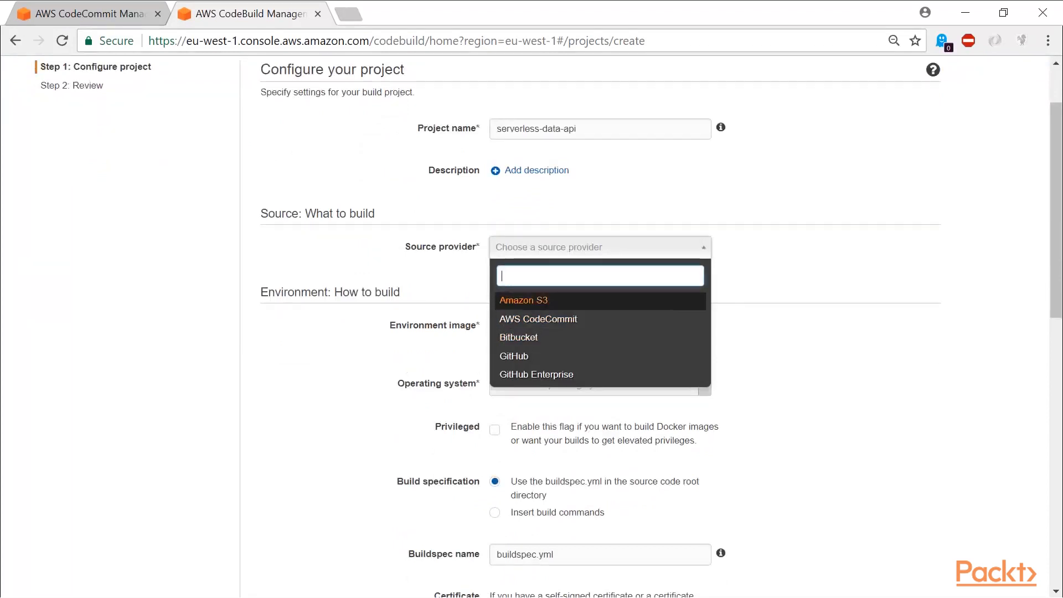
{"action": "mouse_move", "coordinate": [538, 319]}
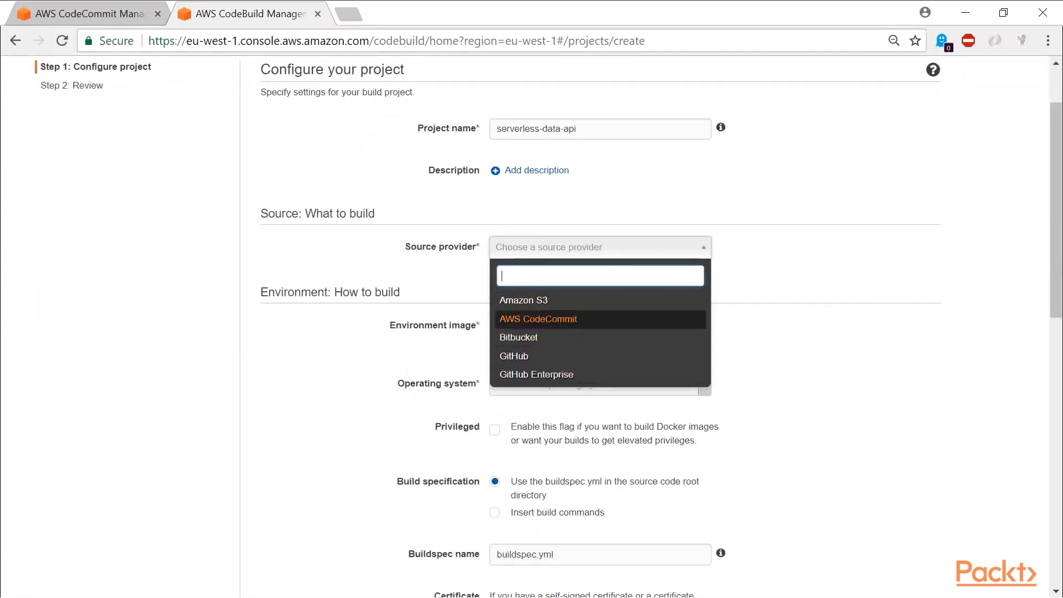
{"action": "left_click", "coordinate": [538, 319]}
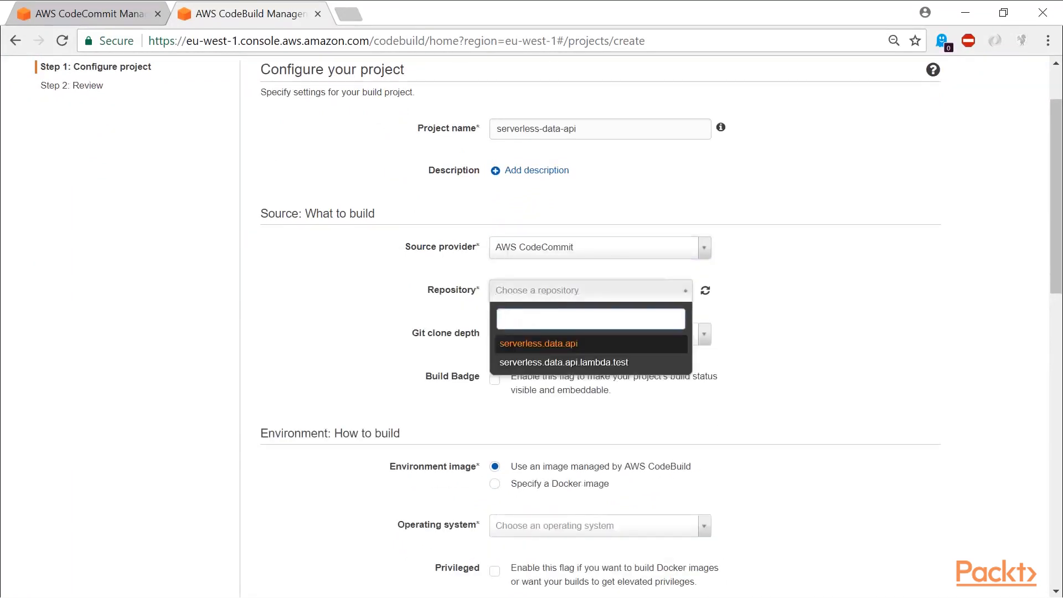
{"action": "left_click", "coordinate": [538, 343]}
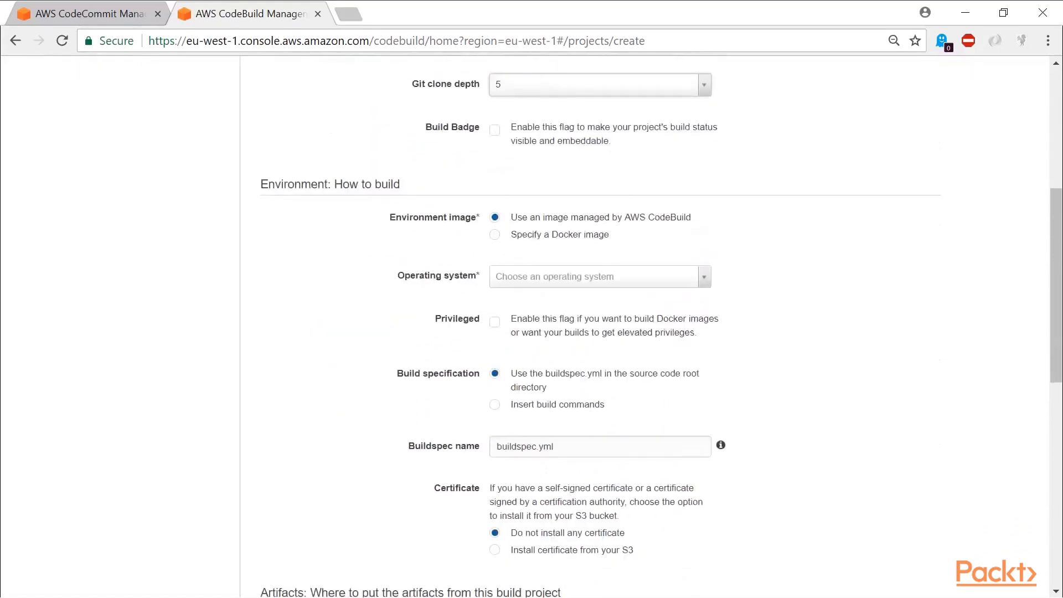